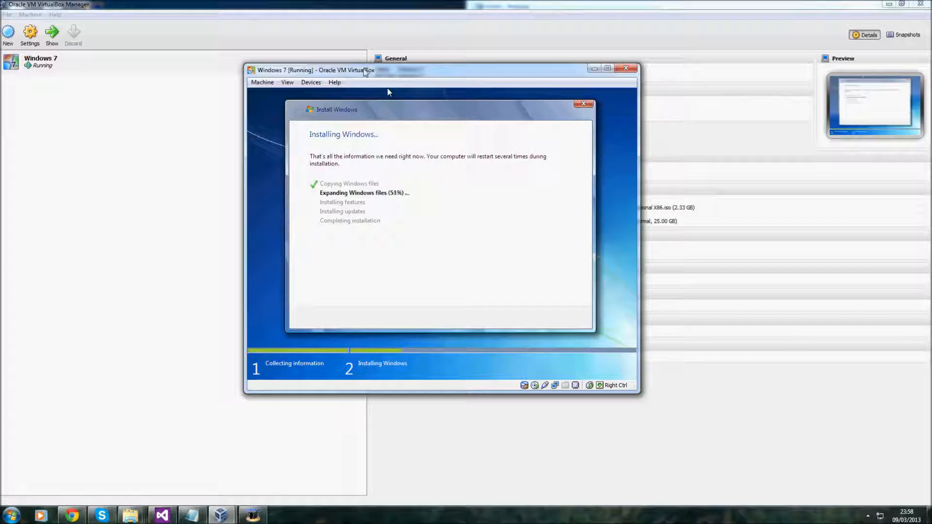
mouse_move(404, 82)
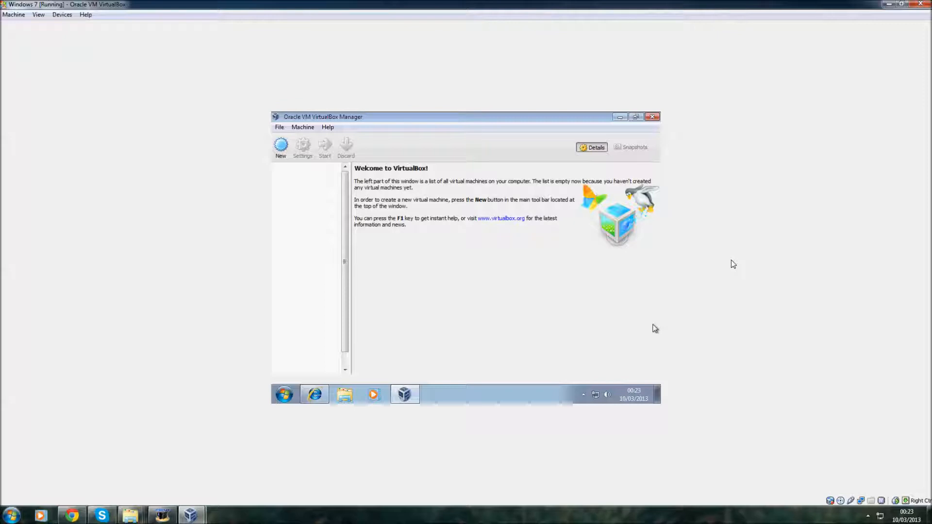
mouse_move(599, 243)
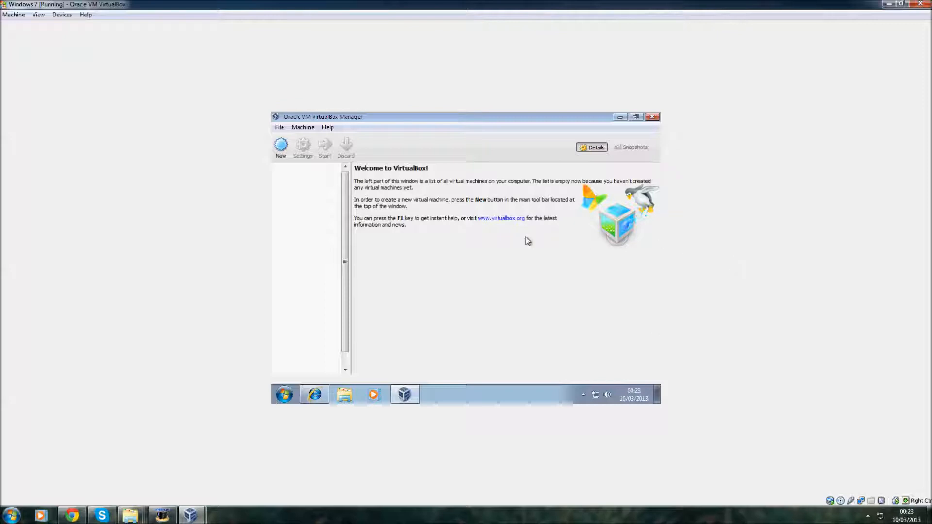
mouse_move(293, 165)
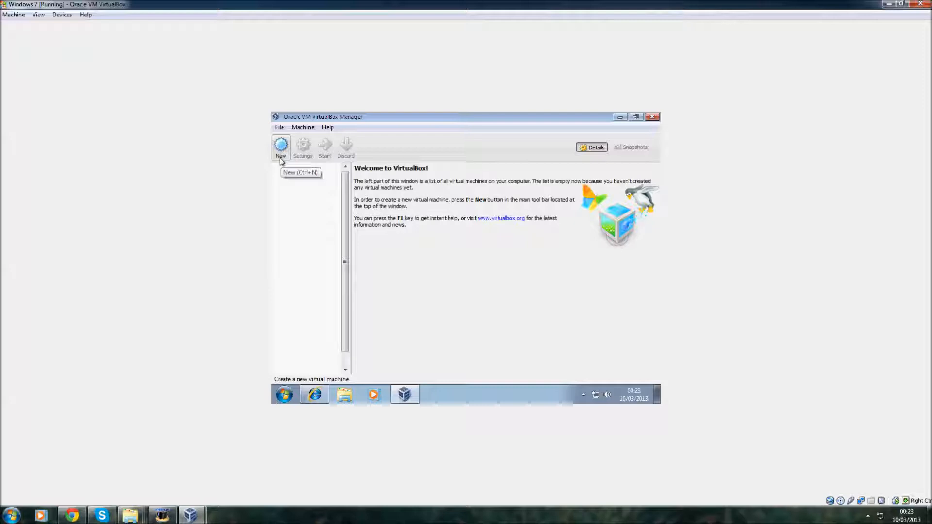
Step: Start a new virtual machine named Windows 7 and proceed to memory sizing
click(280, 148)
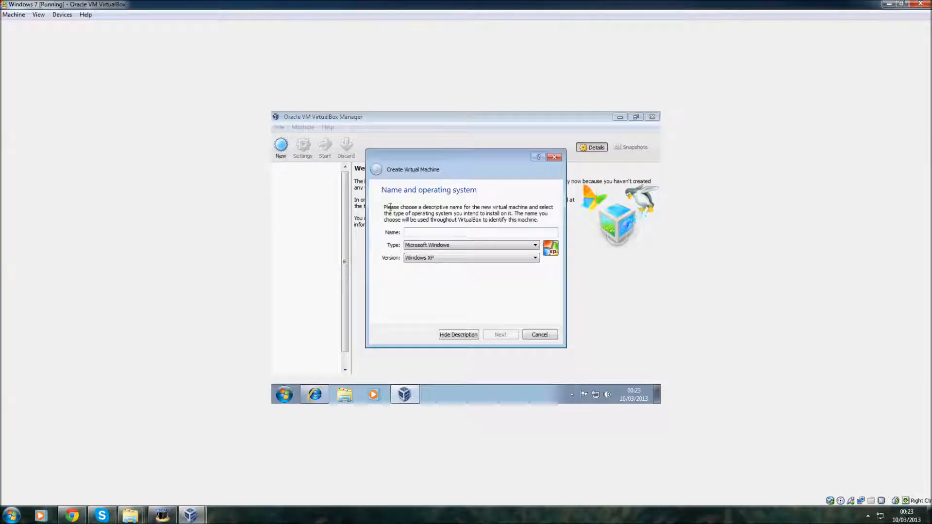
click(471, 257)
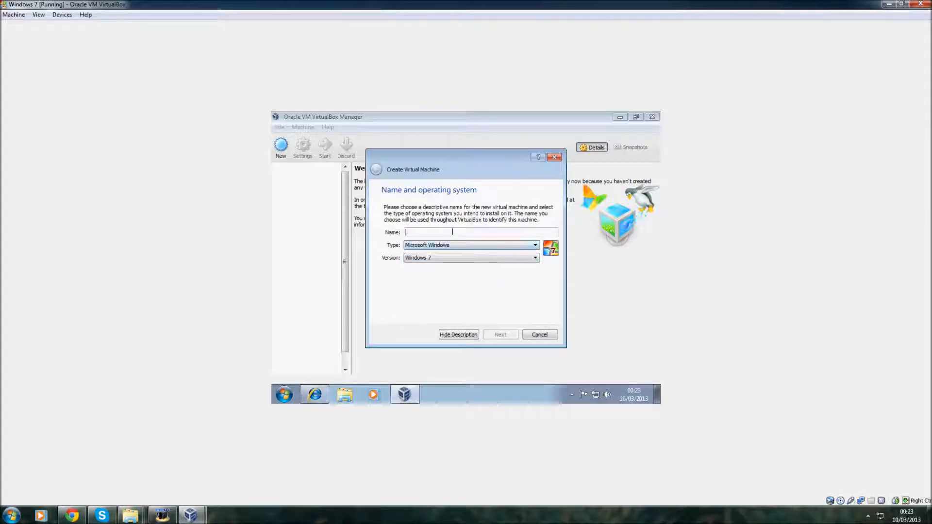
text(Windows 7)
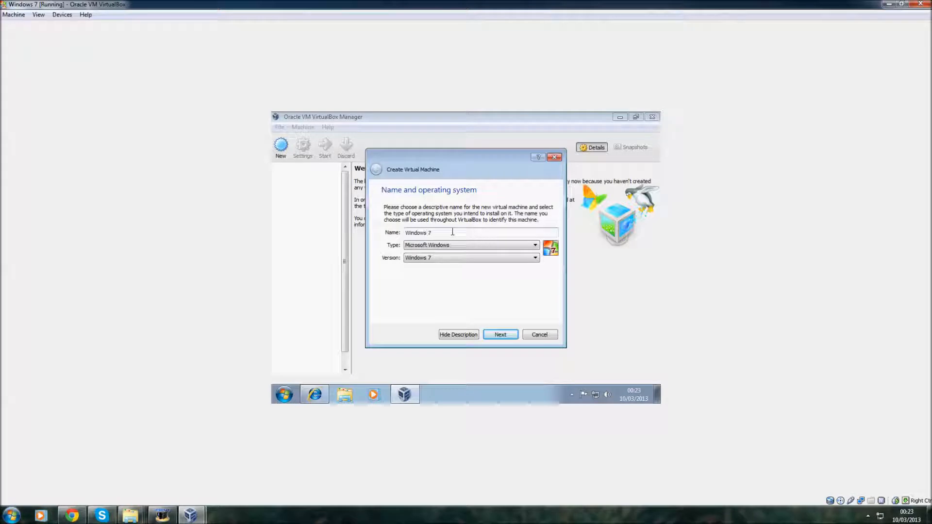
click(500, 333)
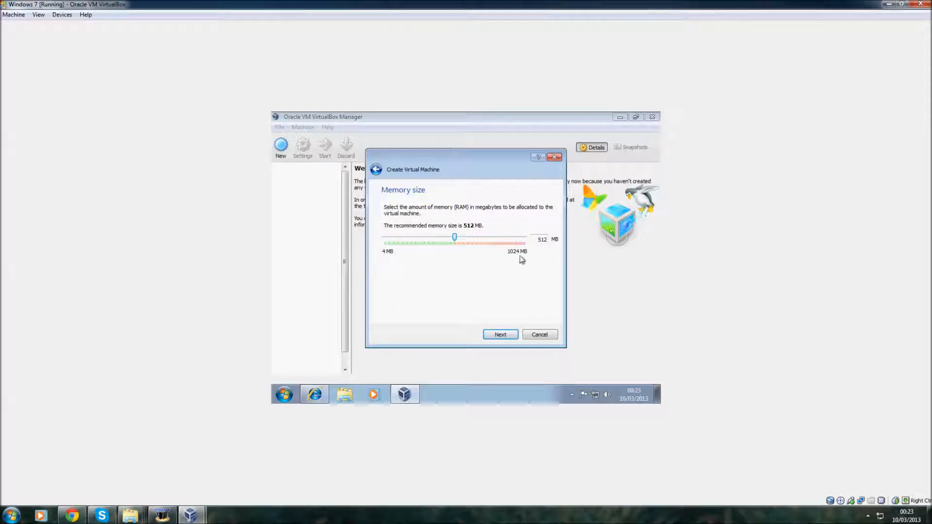
mouse_move(417, 195)
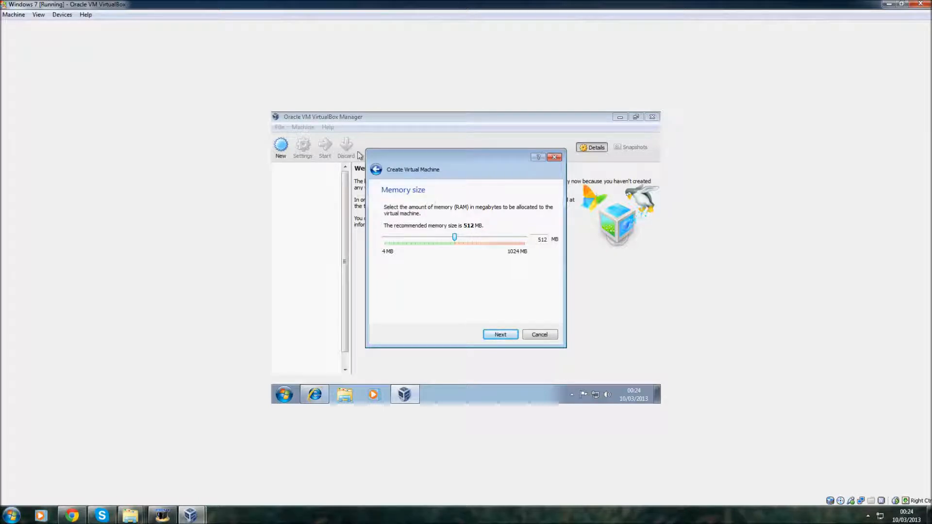
mouse_move(455, 227)
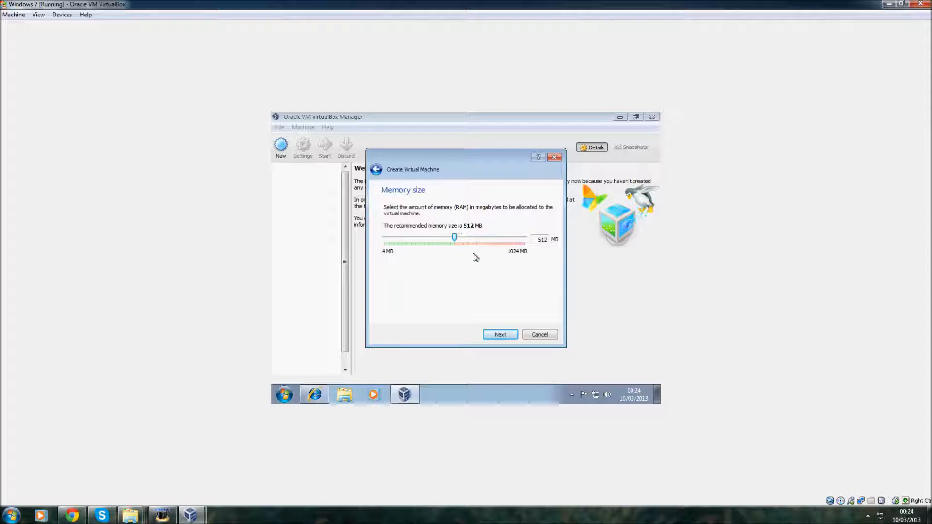
Step: Keep 512 MB RAM and create a new 25 GB VDI virtual hard drive
click(500, 334)
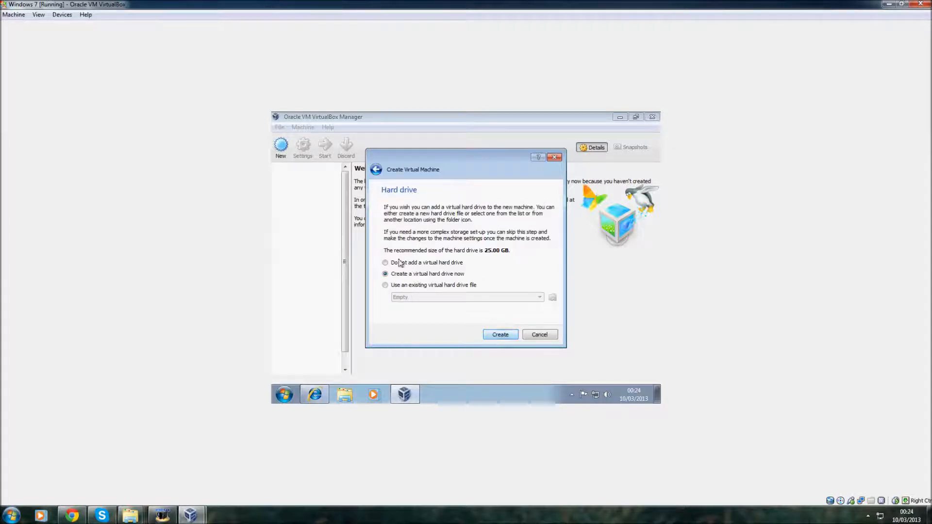
click(500, 333)
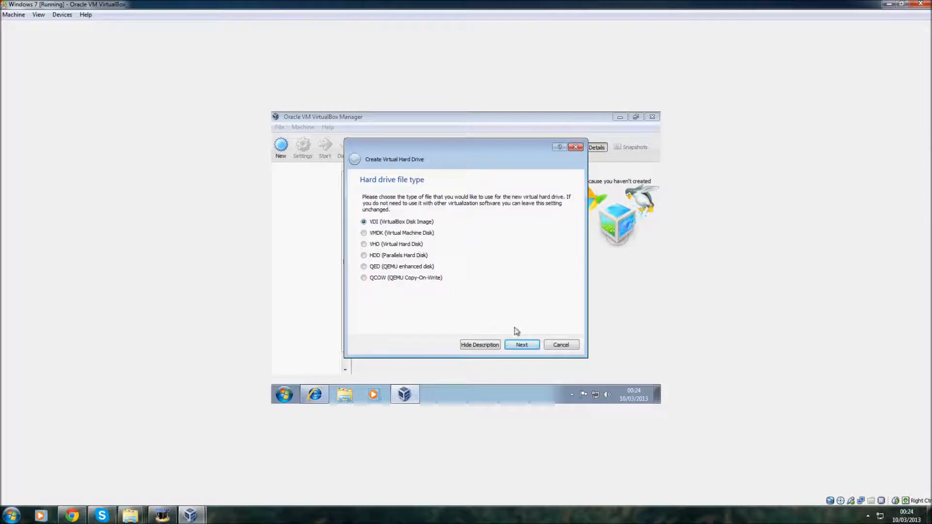
click(521, 344)
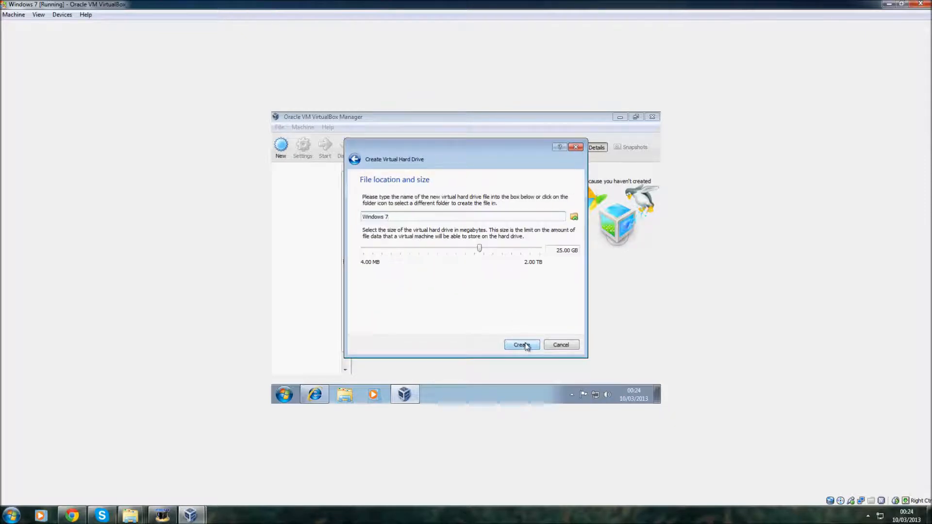
click(520, 345)
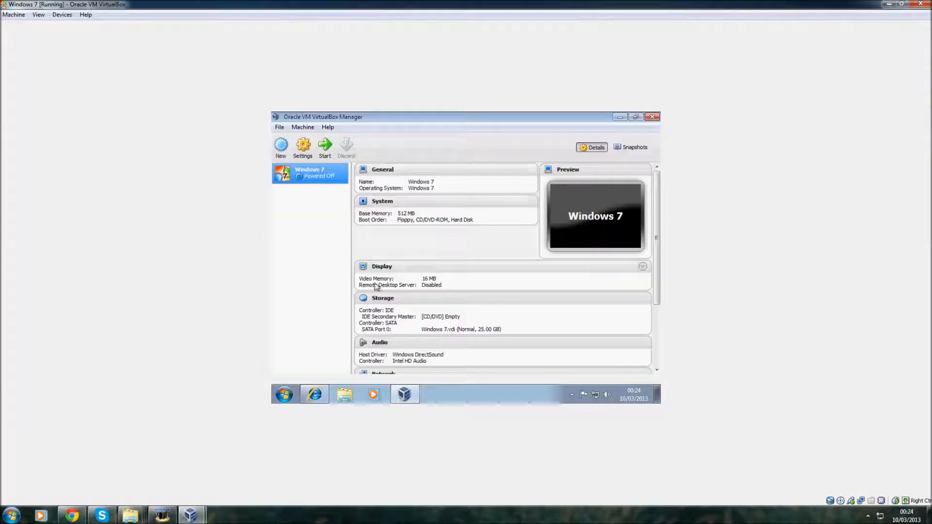
Step: Attach the Windows 7 Professional X64 ISO as the optical disc and start the machine
click(302, 148)
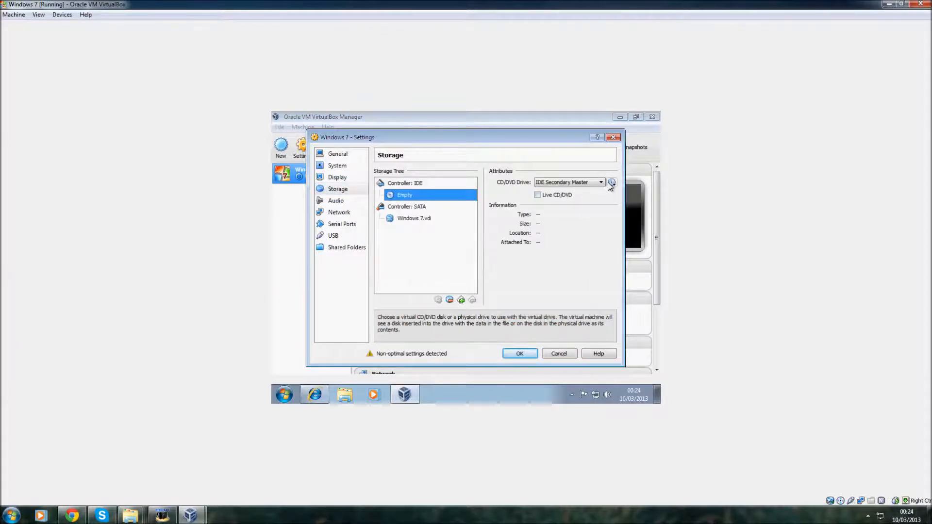
click(611, 182)
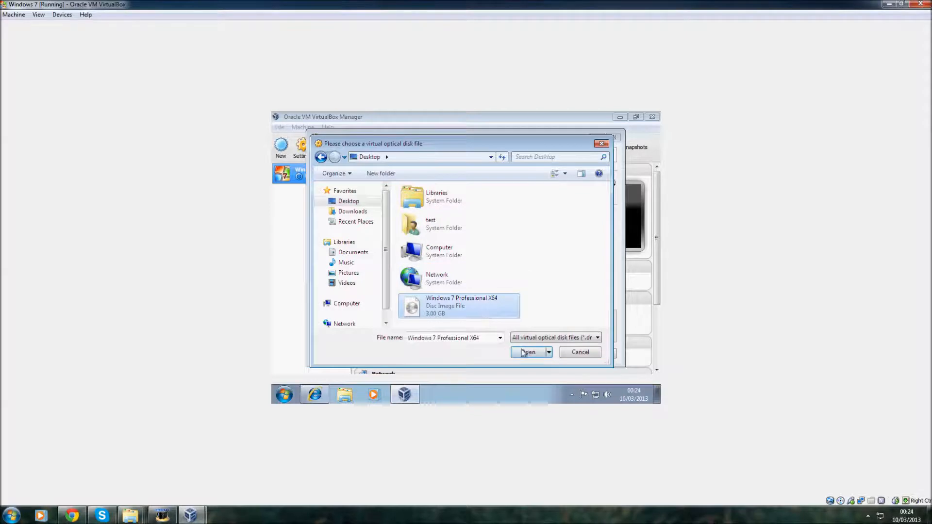
click(527, 352)
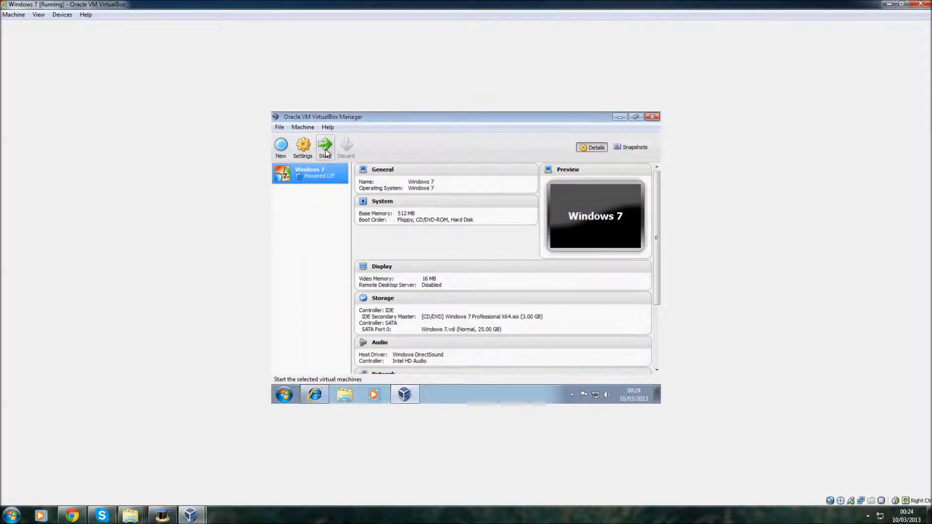
click(325, 148)
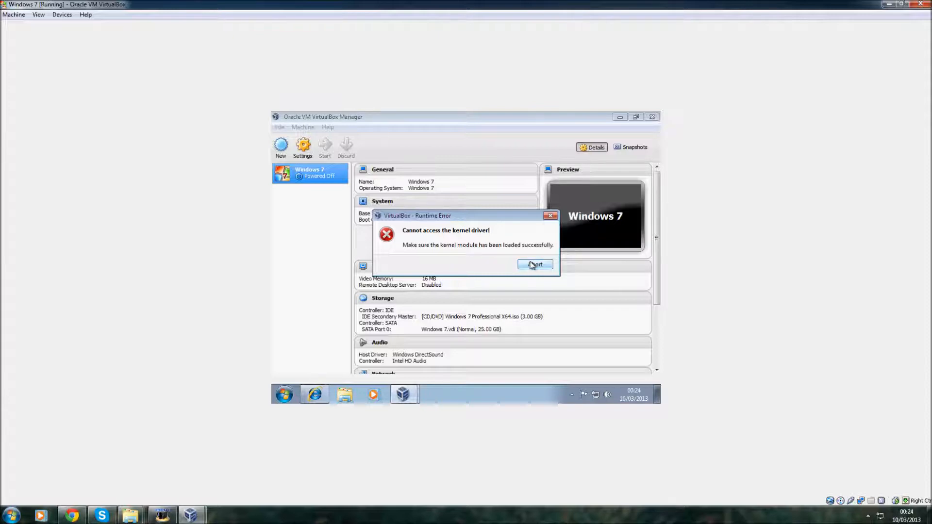
Step: Abort the failed start, review the session error details and dismiss it
click(533, 264)
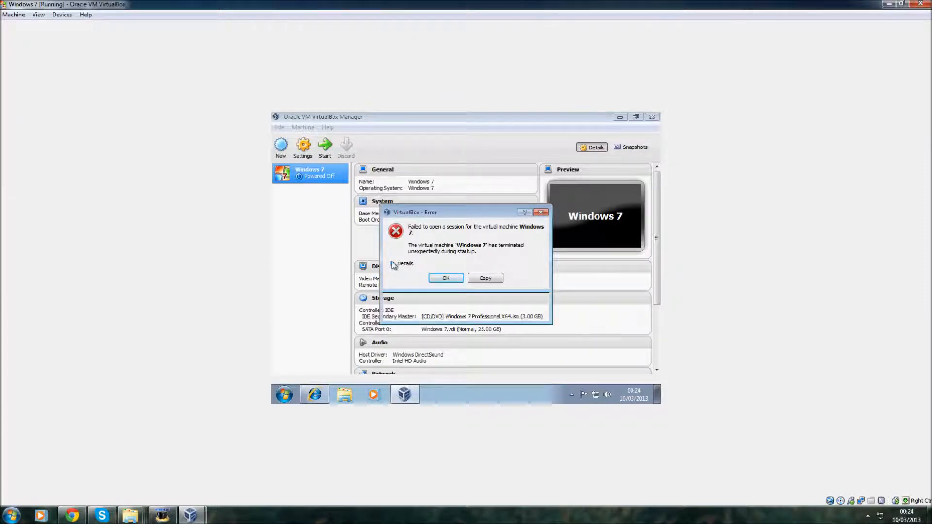
click(399, 263)
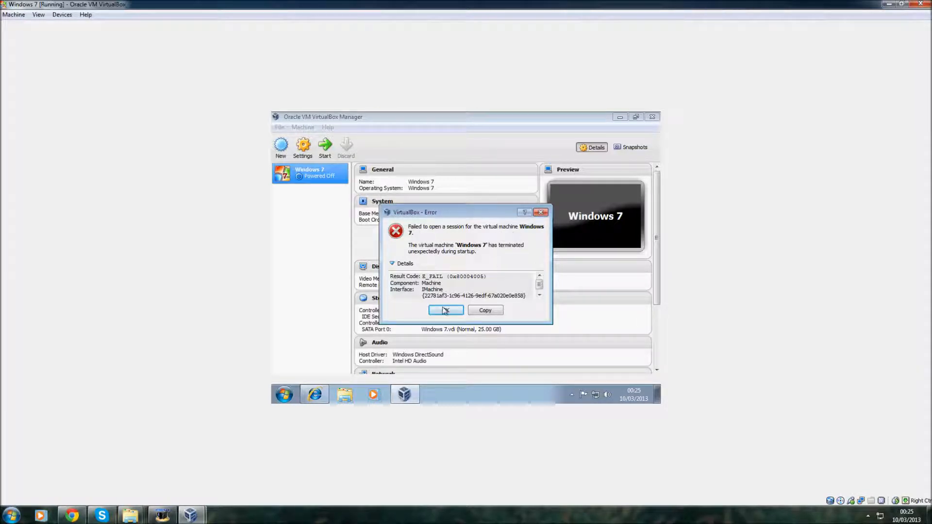
click(445, 310)
text(eve)
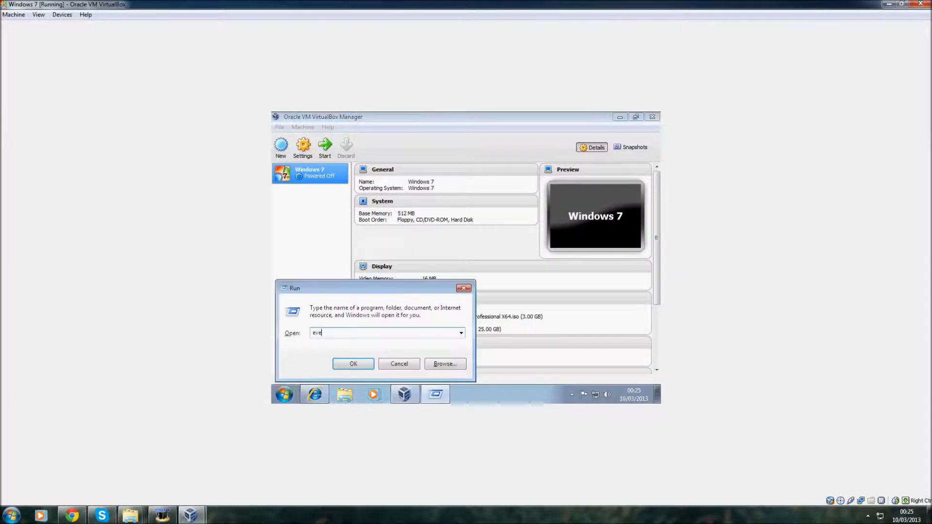
Step: Launch Event Viewer and review the Application and System logs under Windows Logs
click(399, 363)
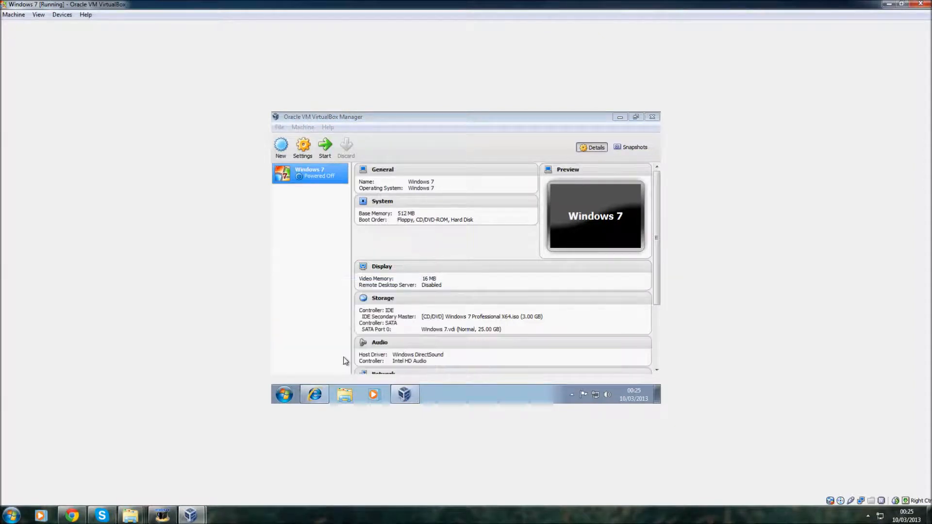
mouse_move(577, 398)
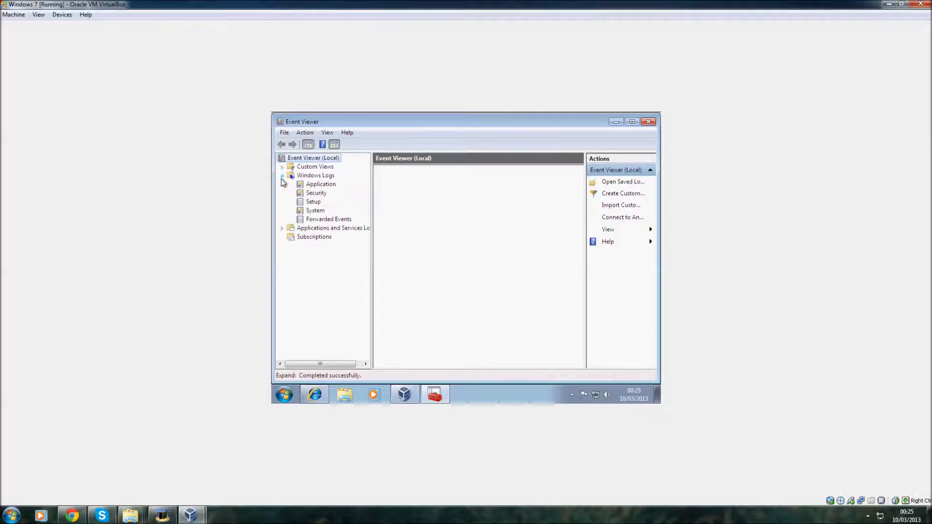
click(321, 183)
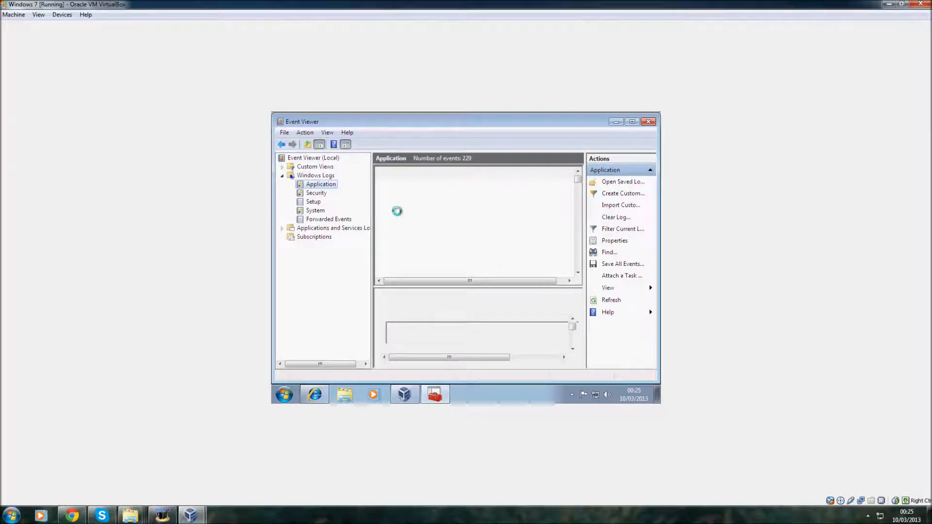
mouse_move(403, 393)
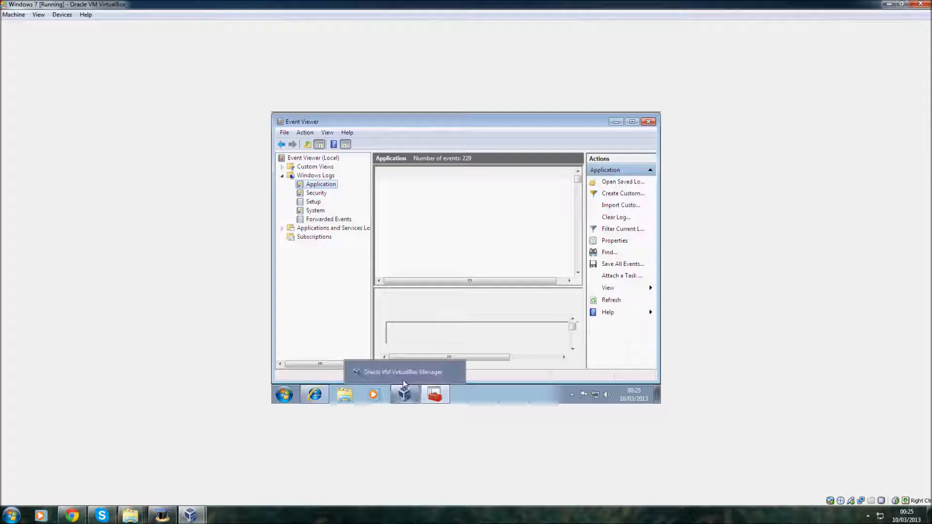
click(320, 183)
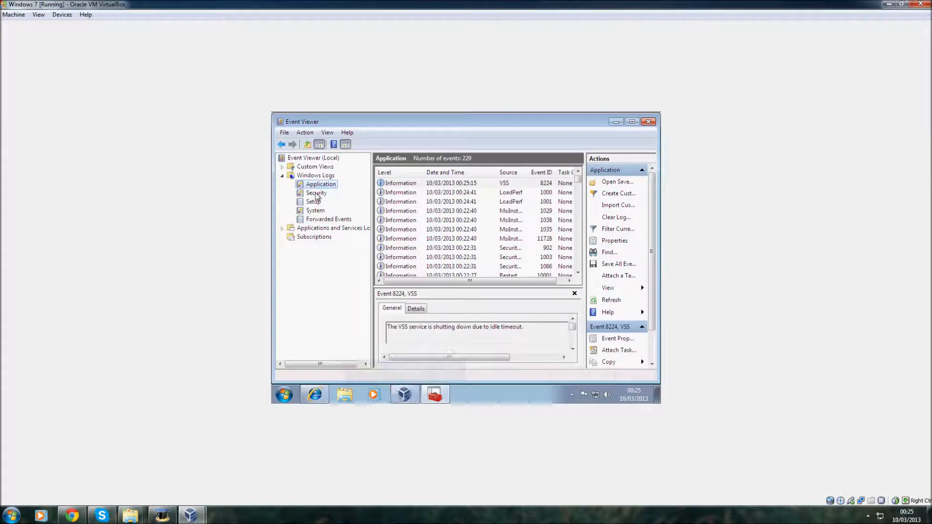
click(315, 210)
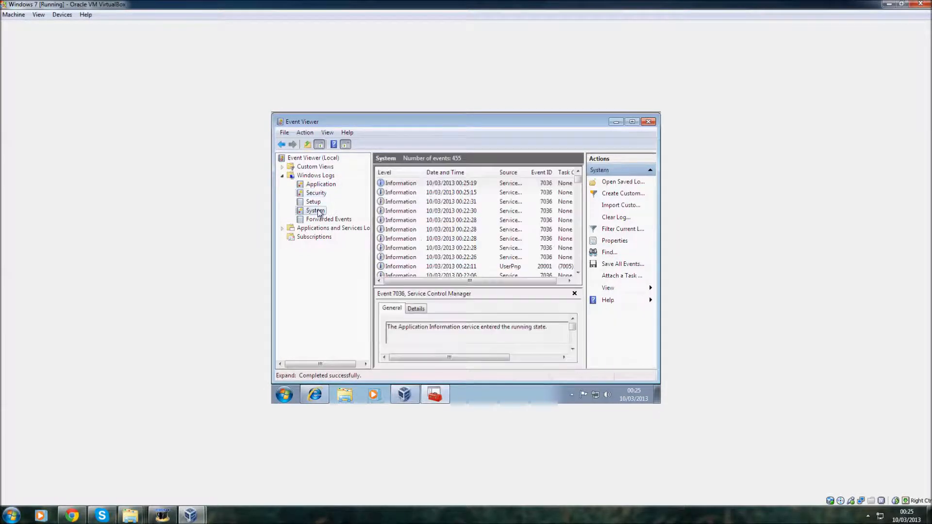
click(321, 184)
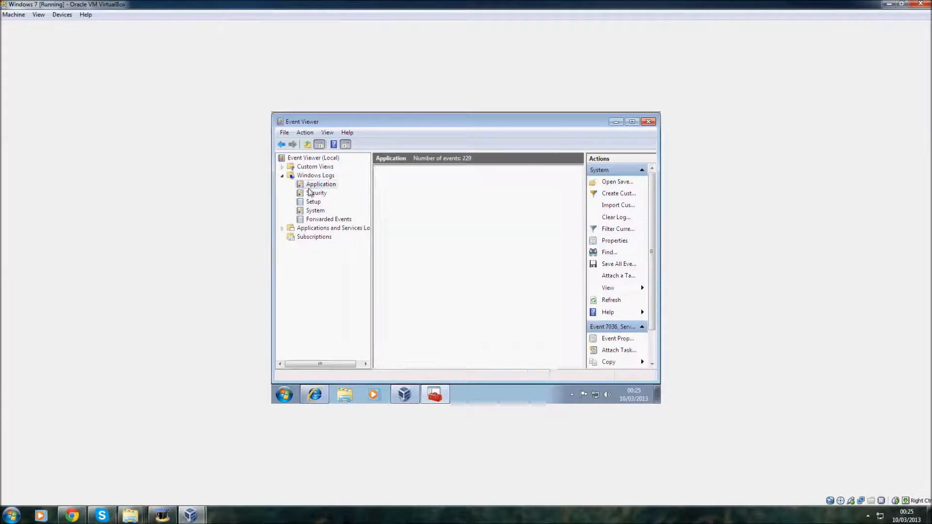
click(320, 184)
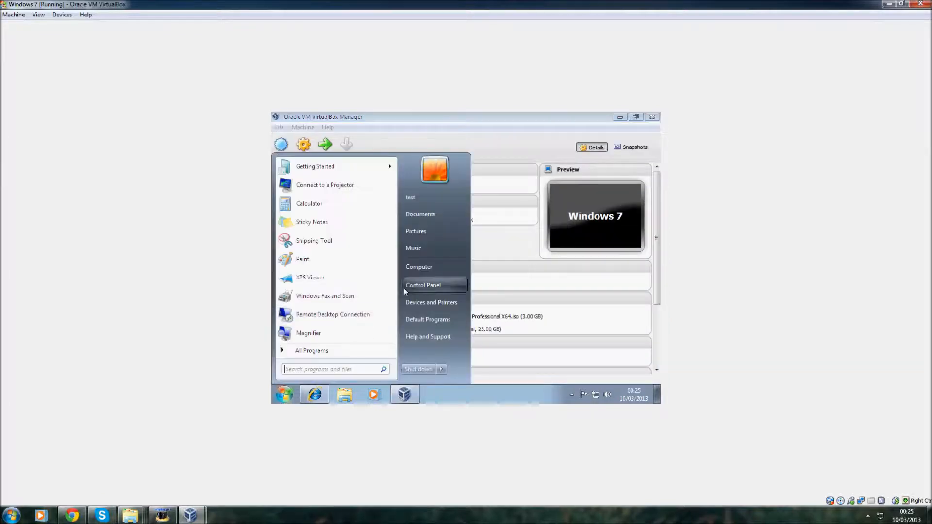
Step: Browse C:\Program Files\Oracle\VirtualBox and look through its doc and sdk subfolders
click(418, 266)
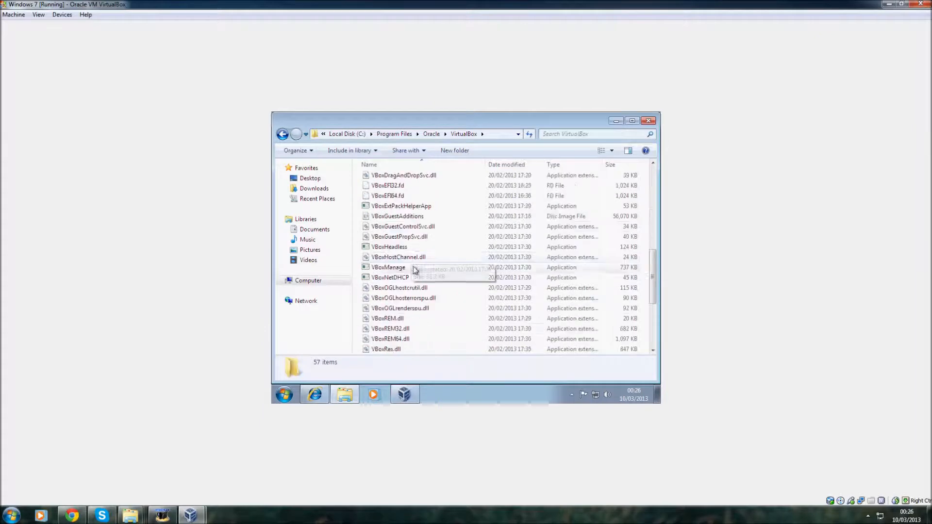
scroll(down, 3)
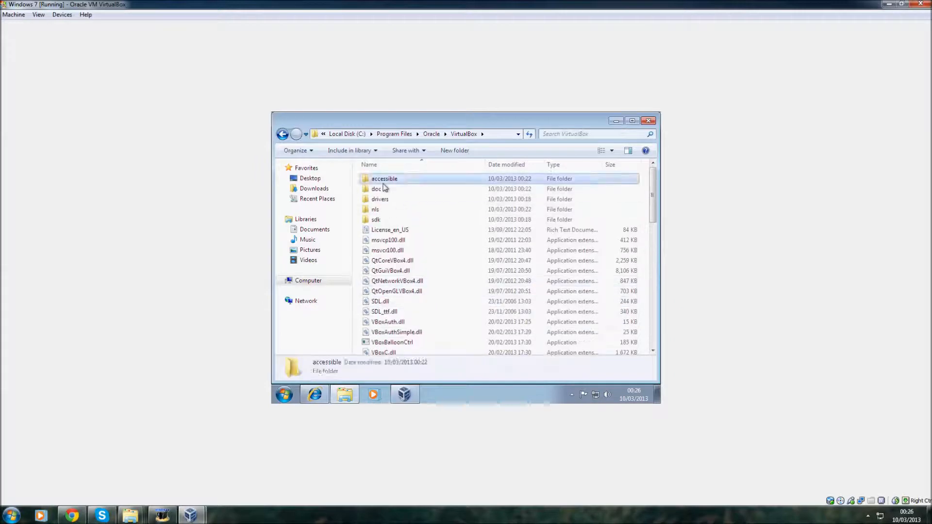
double_click(376, 188)
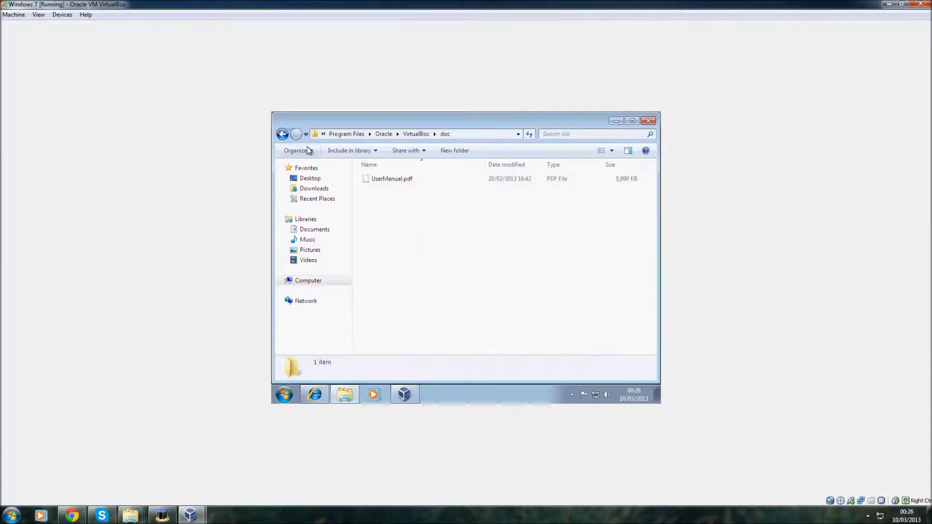
click(283, 134)
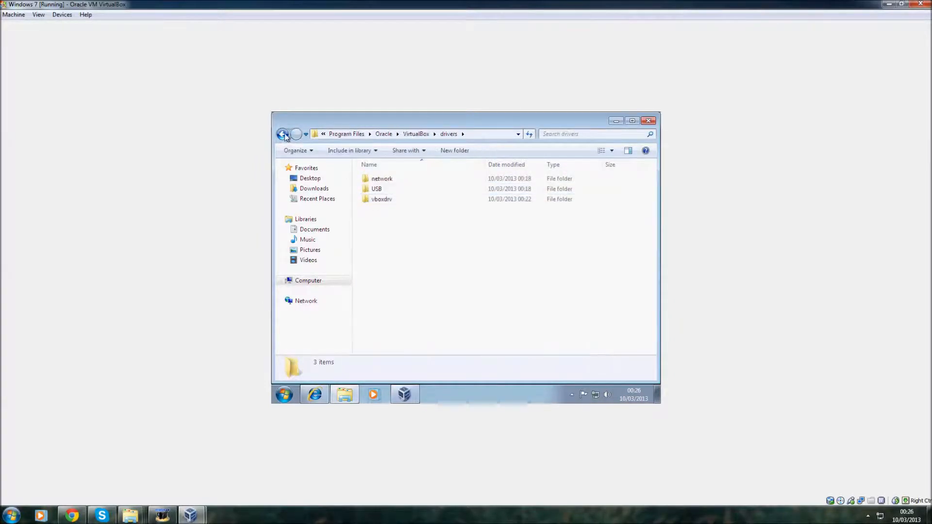
click(283, 134)
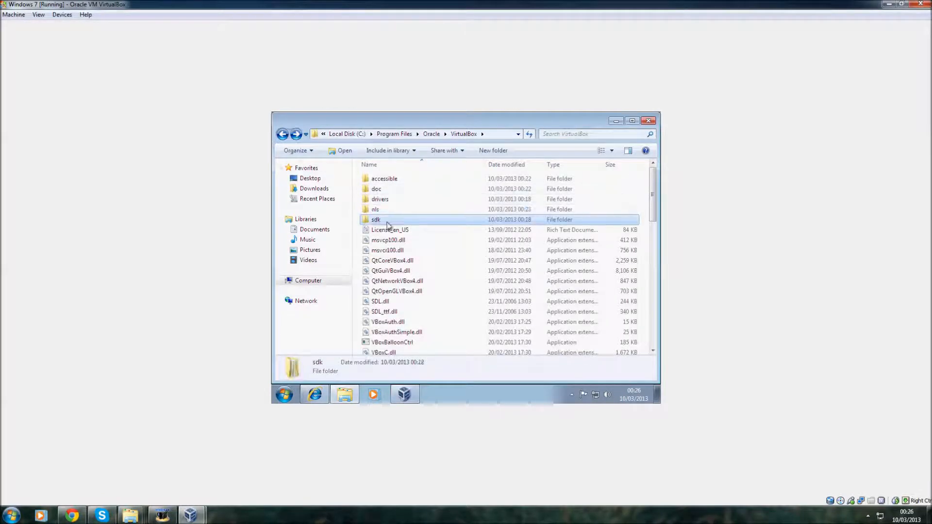
double_click(376, 219)
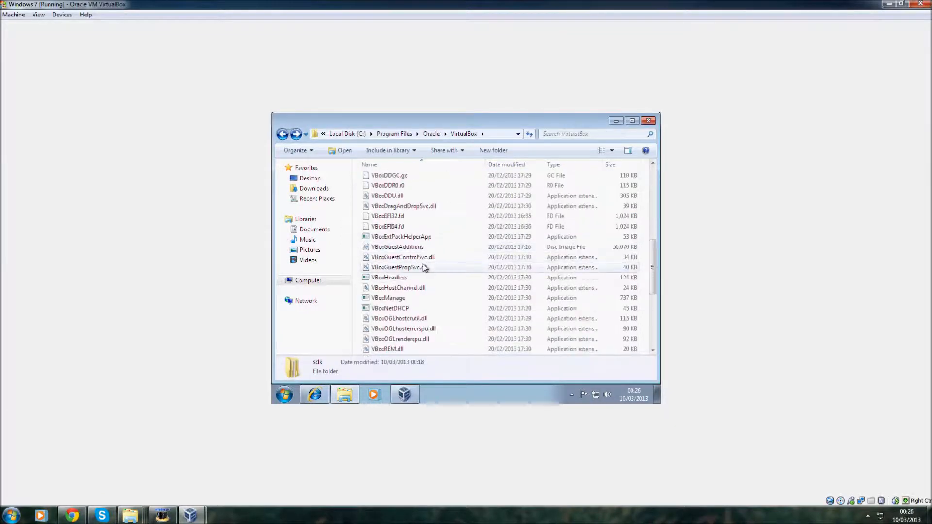
scroll(down, 3)
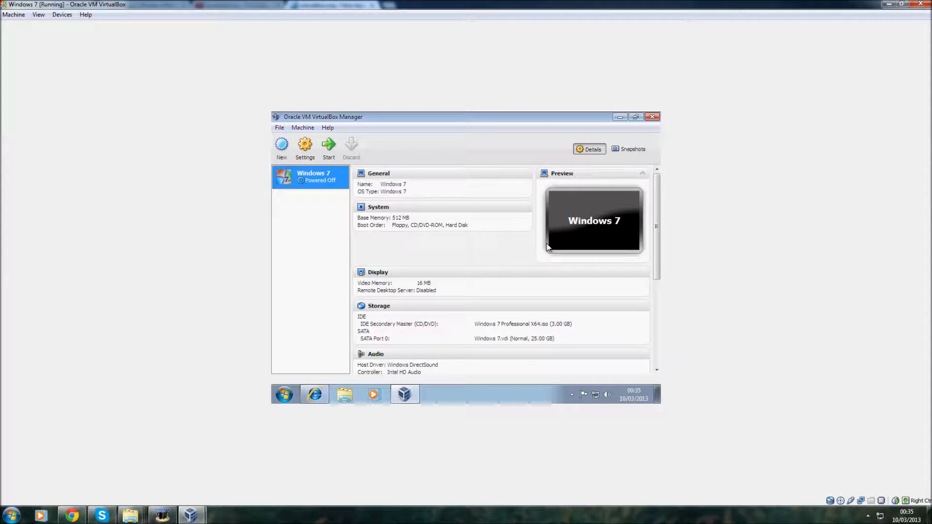
click(328, 127)
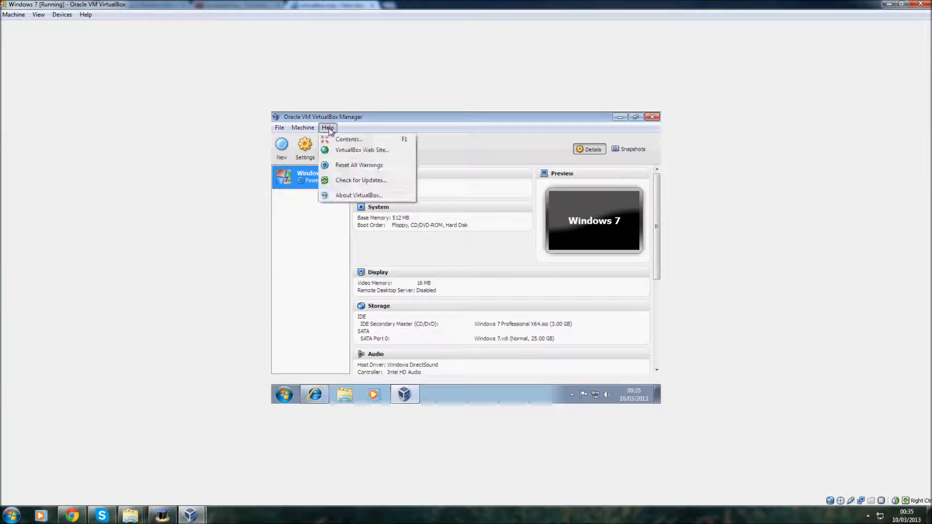
mouse_move(358, 195)
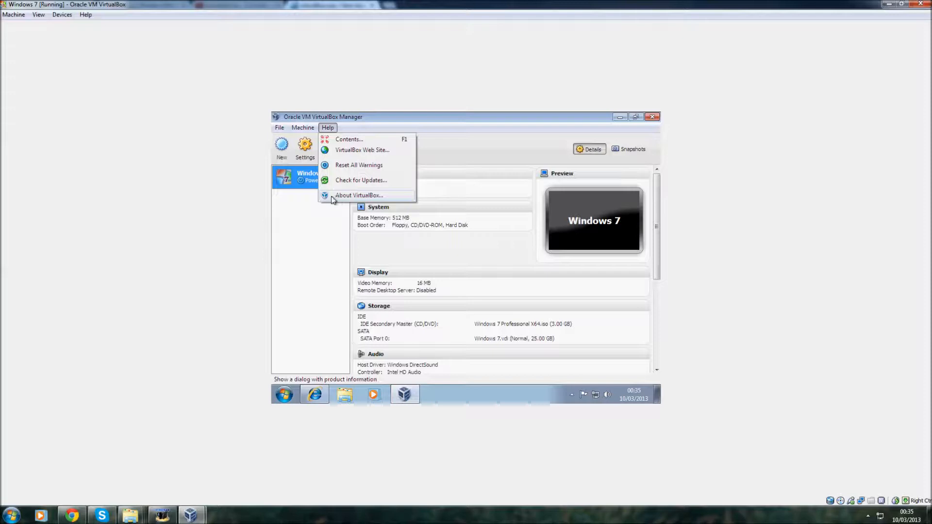
mouse_move(144, 201)
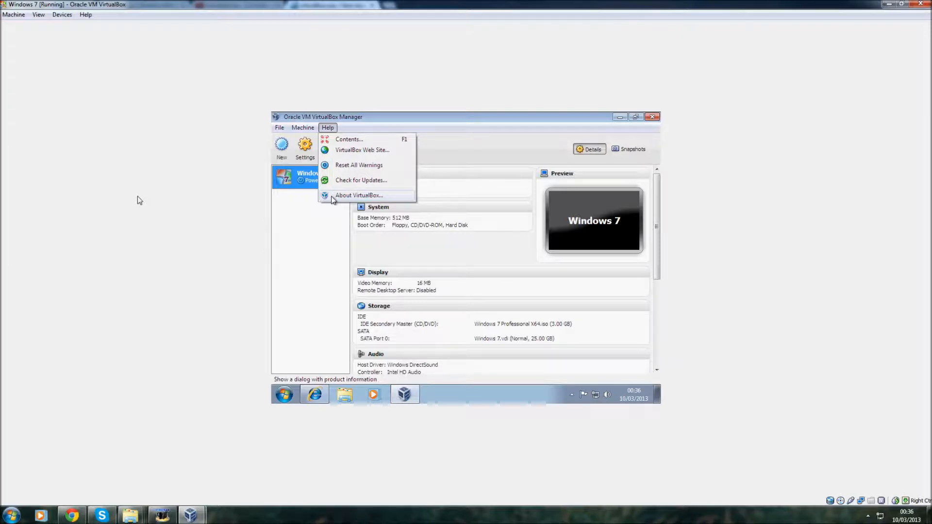
click(358, 195)
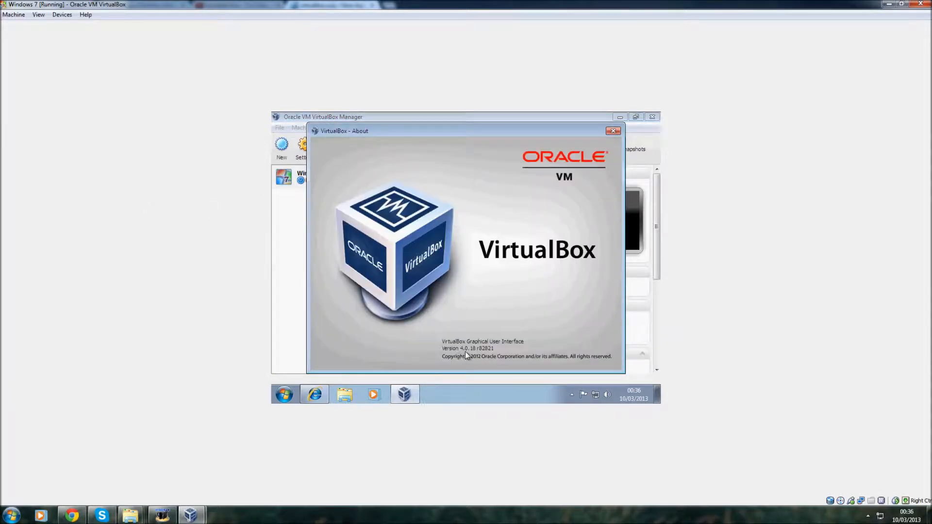
mouse_move(485, 236)
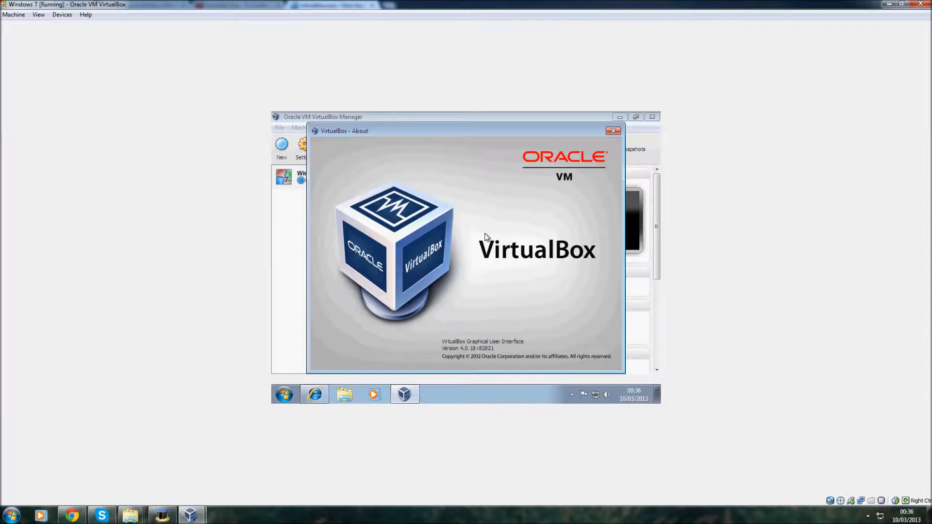
click(614, 131)
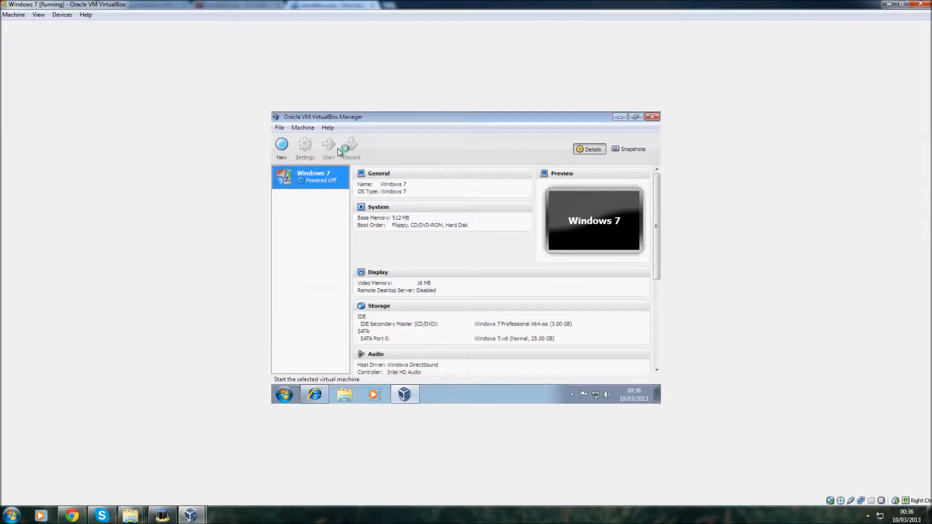
click(327, 146)
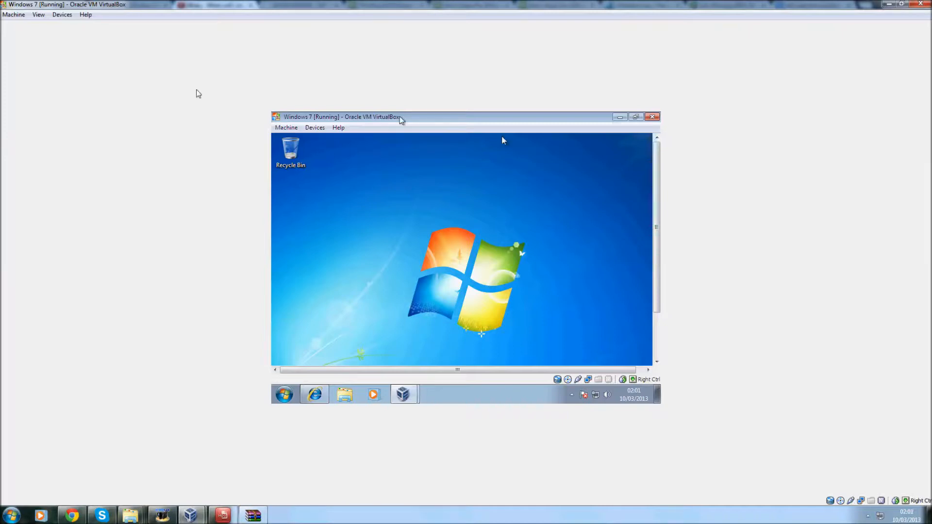
mouse_move(813, 114)
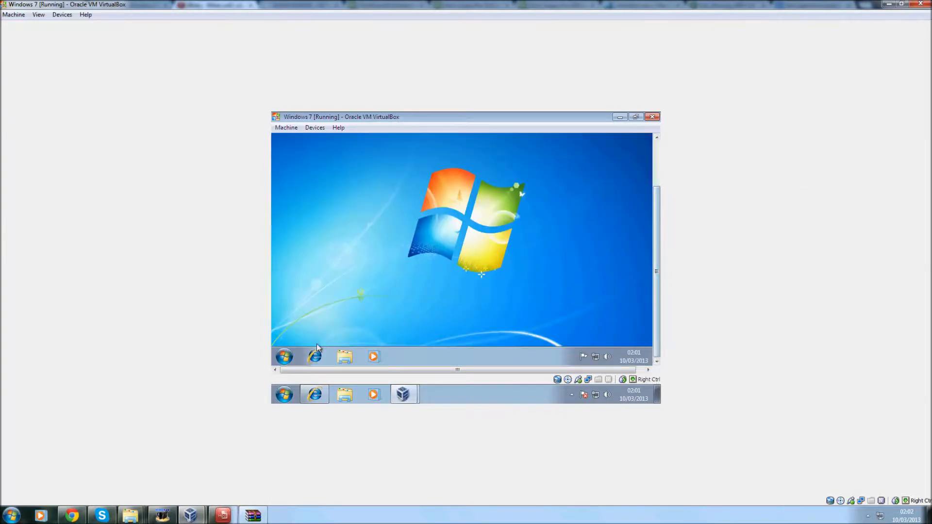
Step: Show the guest's Computer properties from its Start menu
click(283, 394)
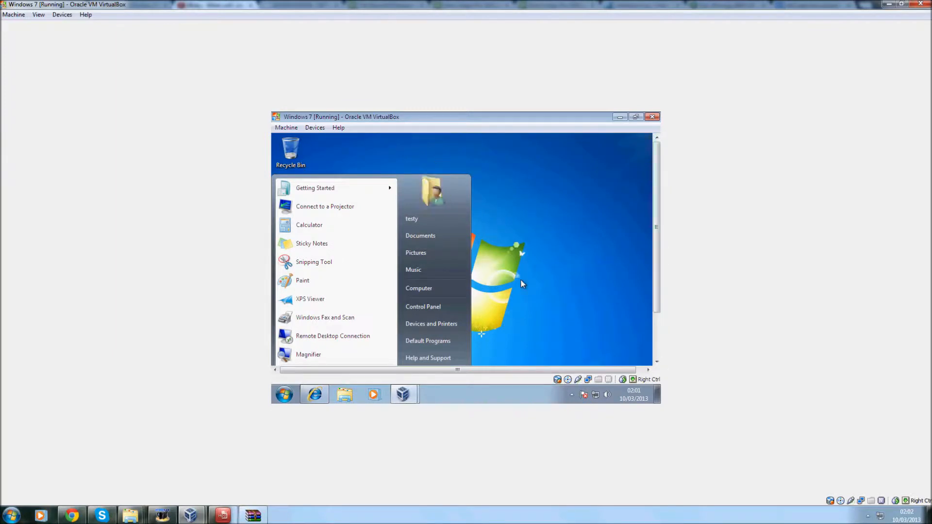
right_click(418, 288)
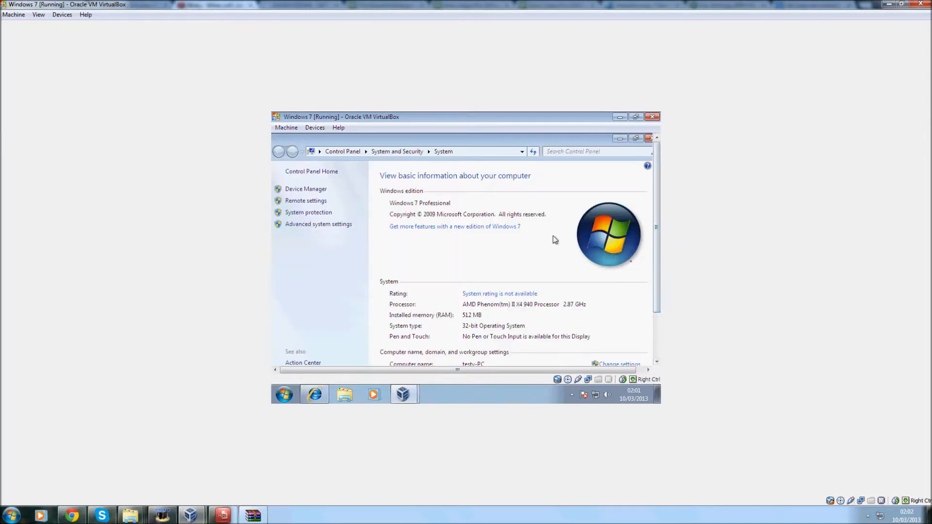
mouse_move(551, 175)
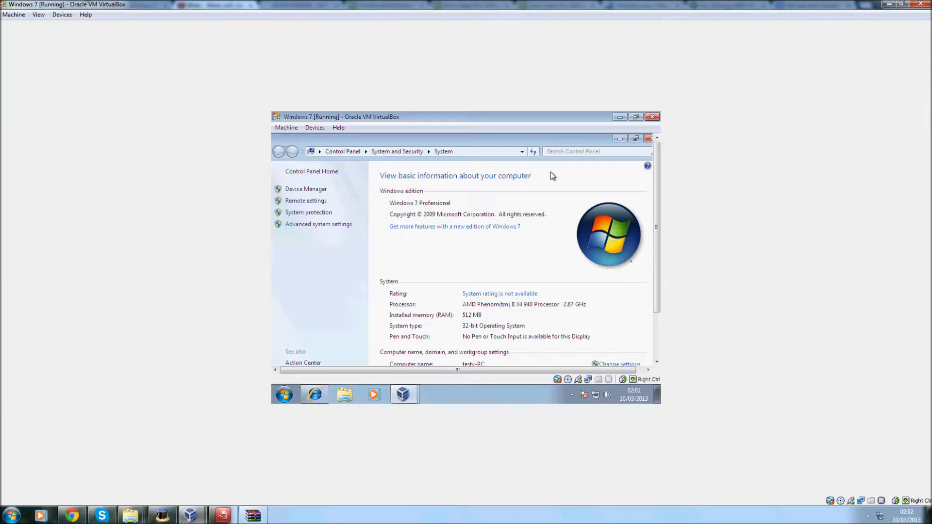
Step: Scroll through the guest's System information page
scroll(down, 3)
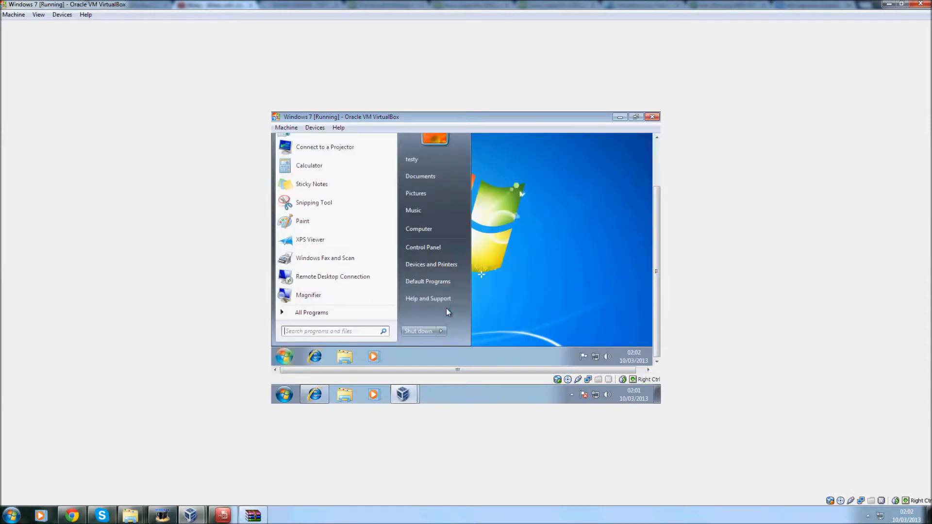
Step: Dismiss, reopen and close the guest Start menu, leaving the plain desktop
click(418, 229)
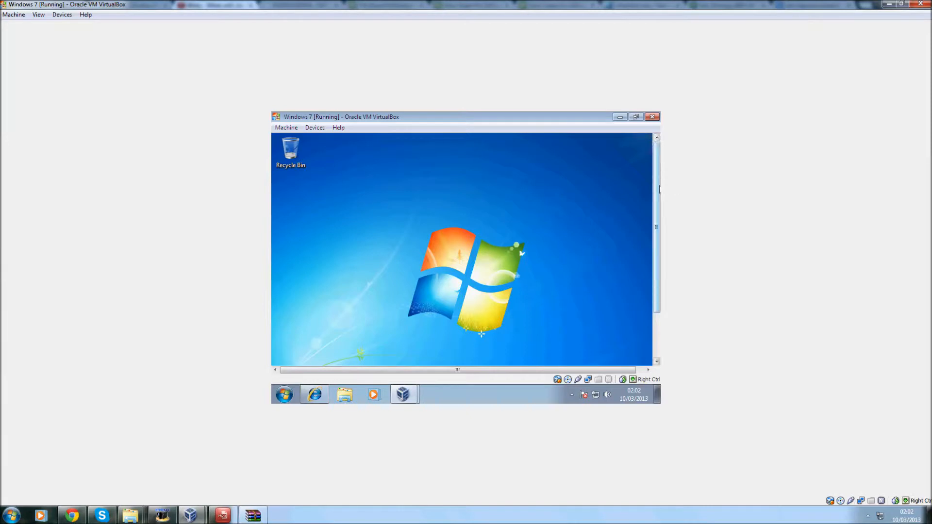
click(284, 394)
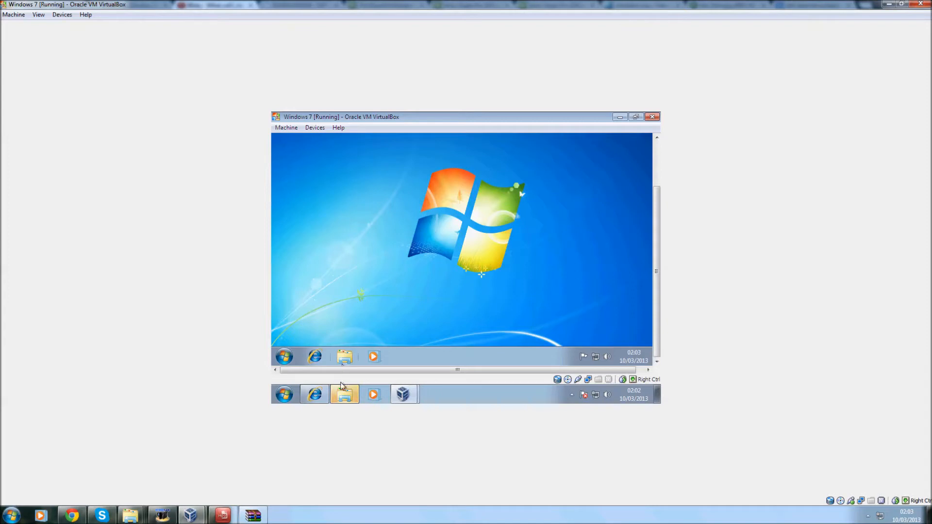
click(284, 357)
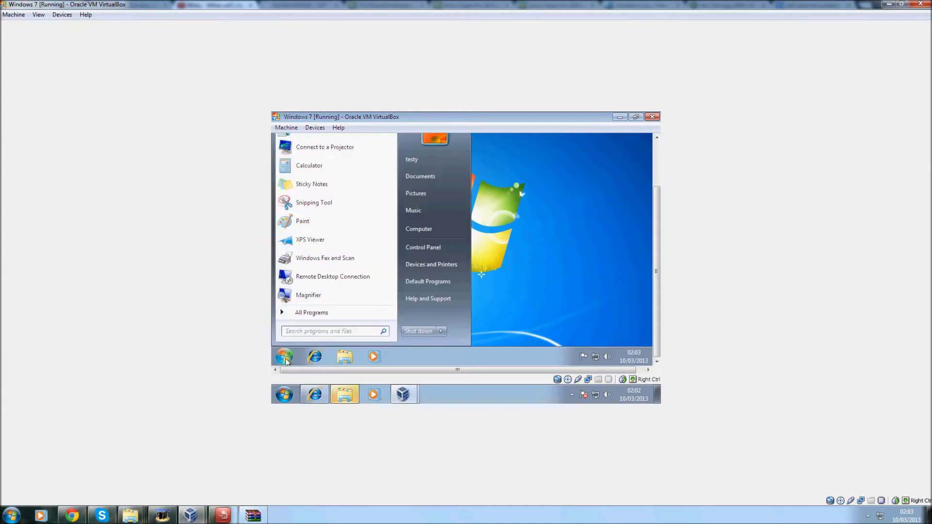
click(283, 356)
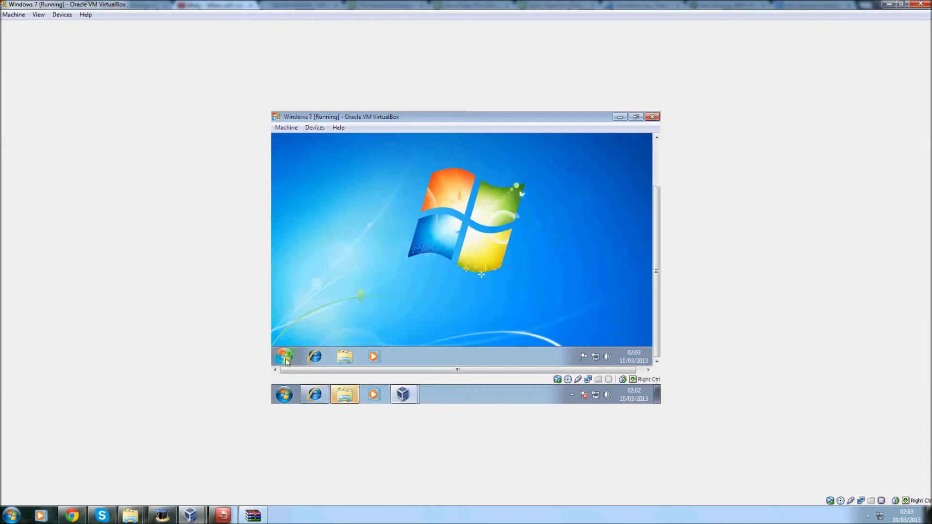